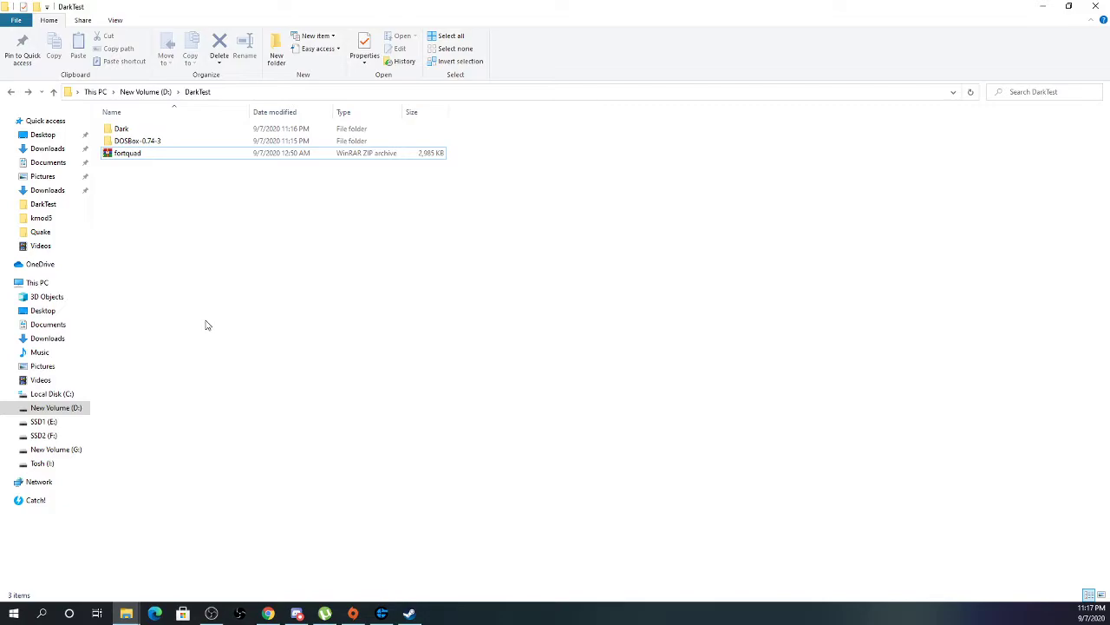
- Open fortquad.zip in WinRAR and extract its four FORTQUAD files into the Dark folder
click(126, 153)
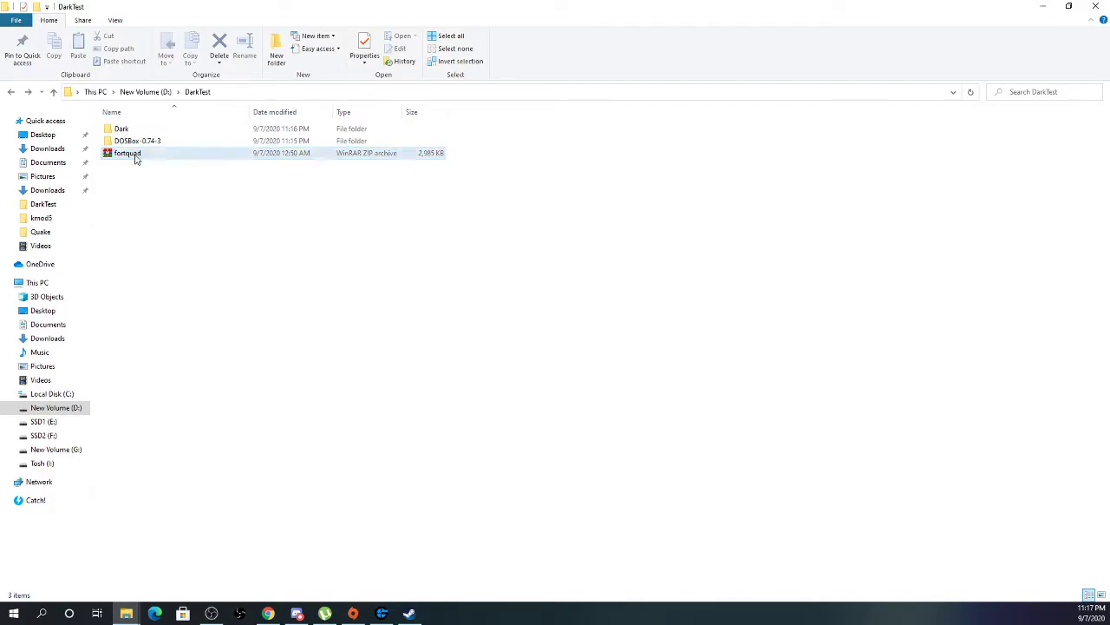
mouse_move(128, 153)
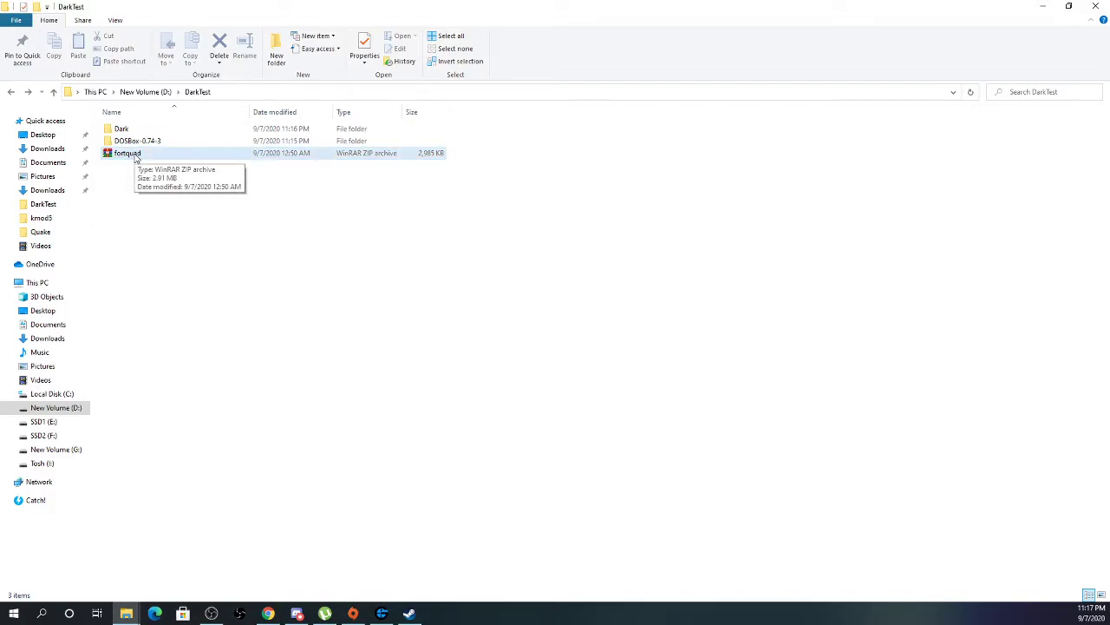
double_click(127, 153)
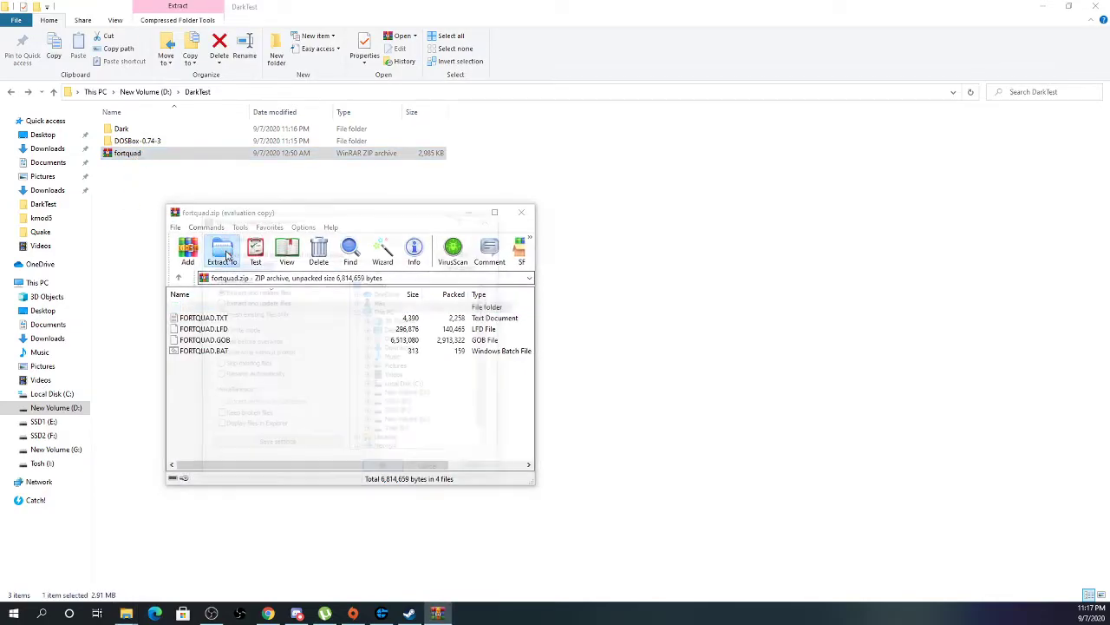
click(222, 251)
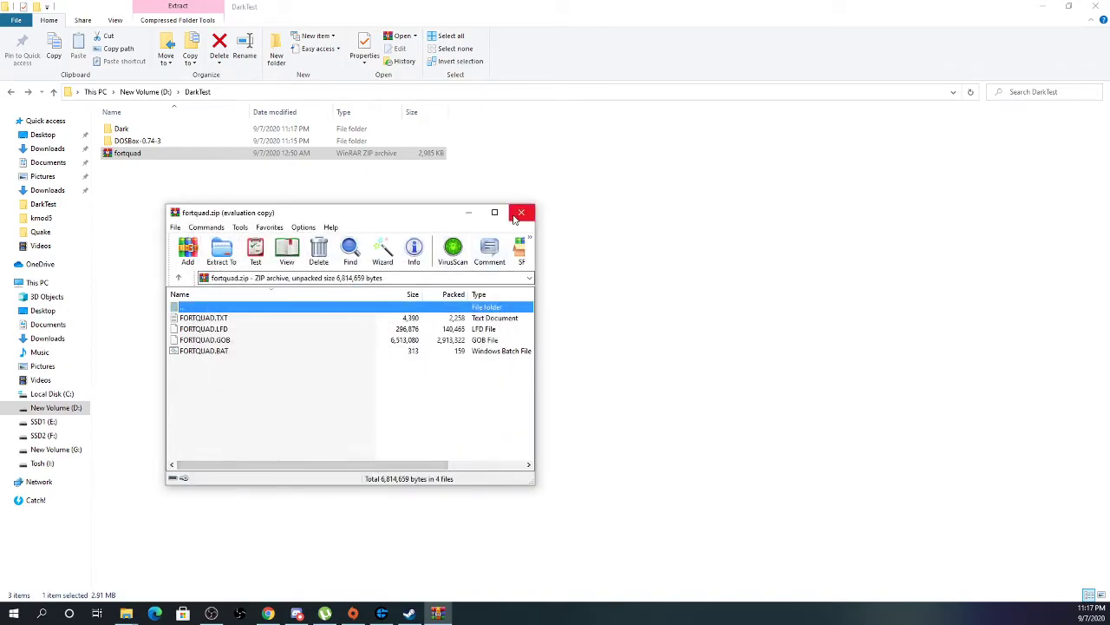
- Confirm the FORTQUAD files are in Dark, then open the DOSBox-0.74-3 folder from DarkTest
click(522, 212)
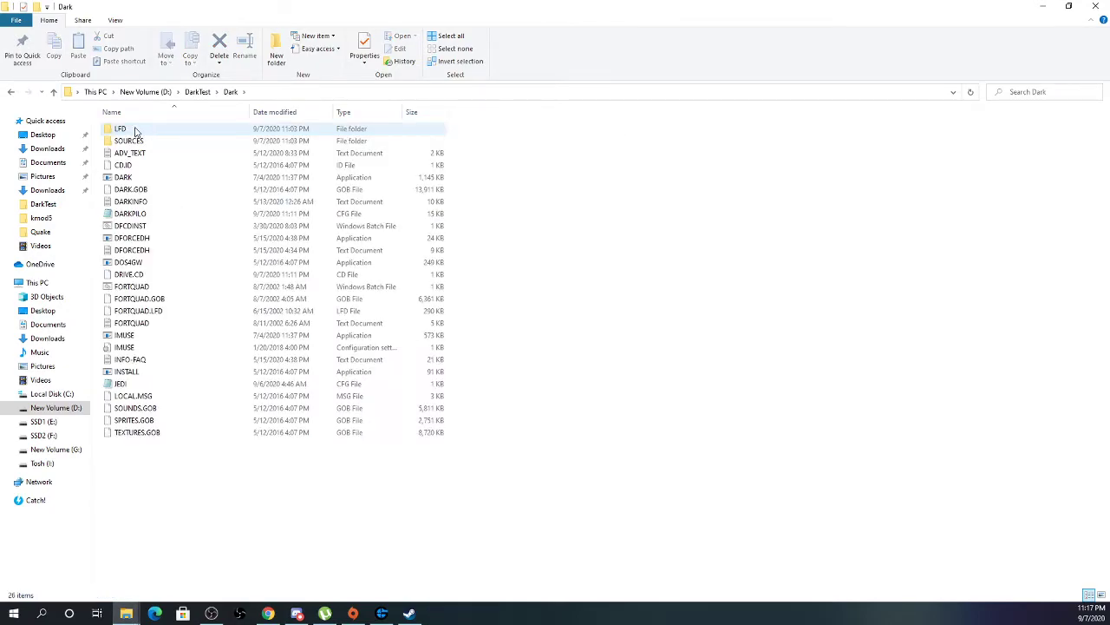
click(131, 323)
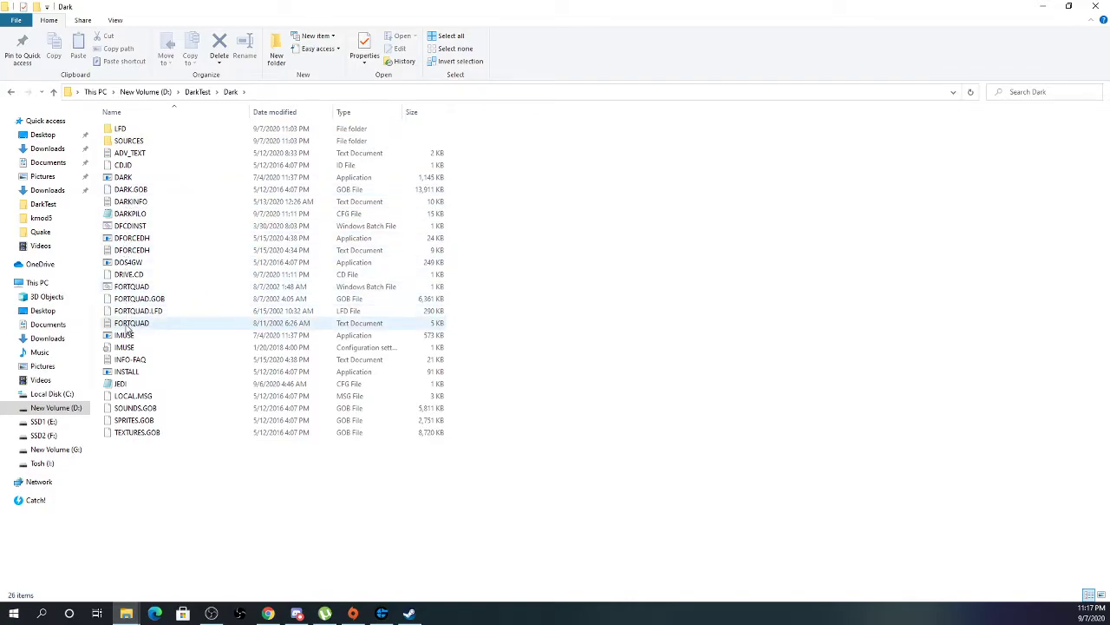
click(12, 91)
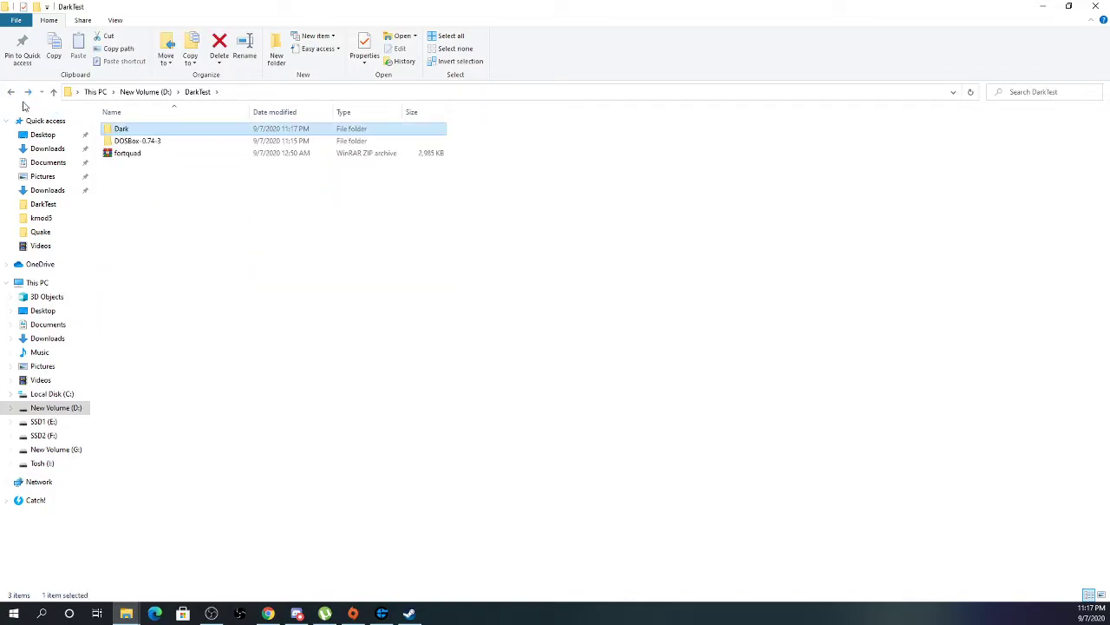
double_click(137, 141)
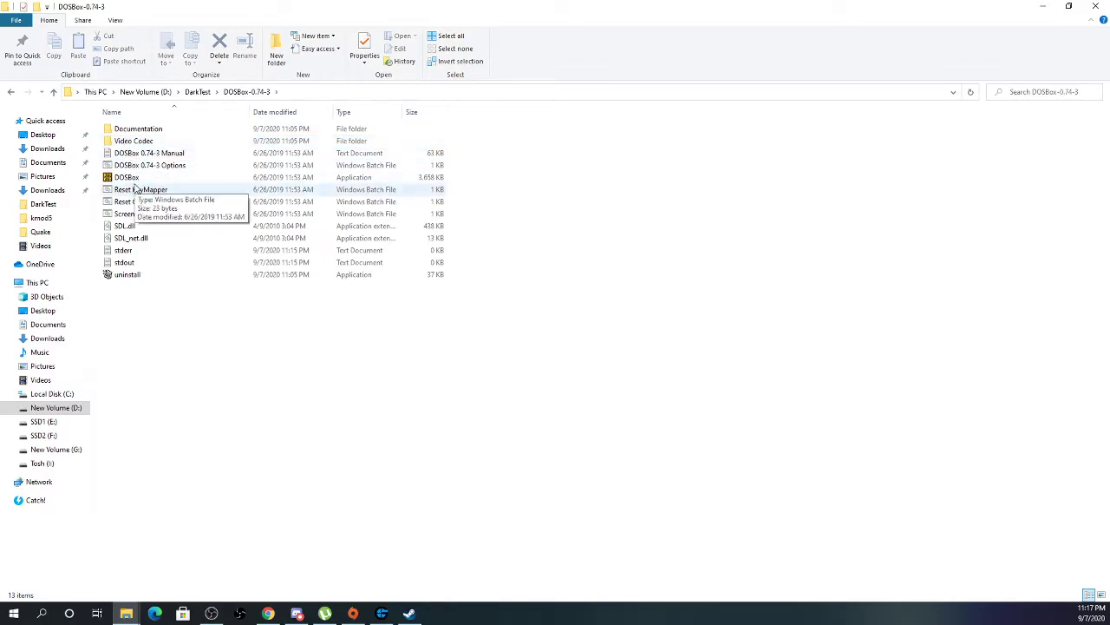
- Open 'DOSBox 0.74-3 Options' in Notepad and scroll down to the autoexec section
double_click(149, 165)
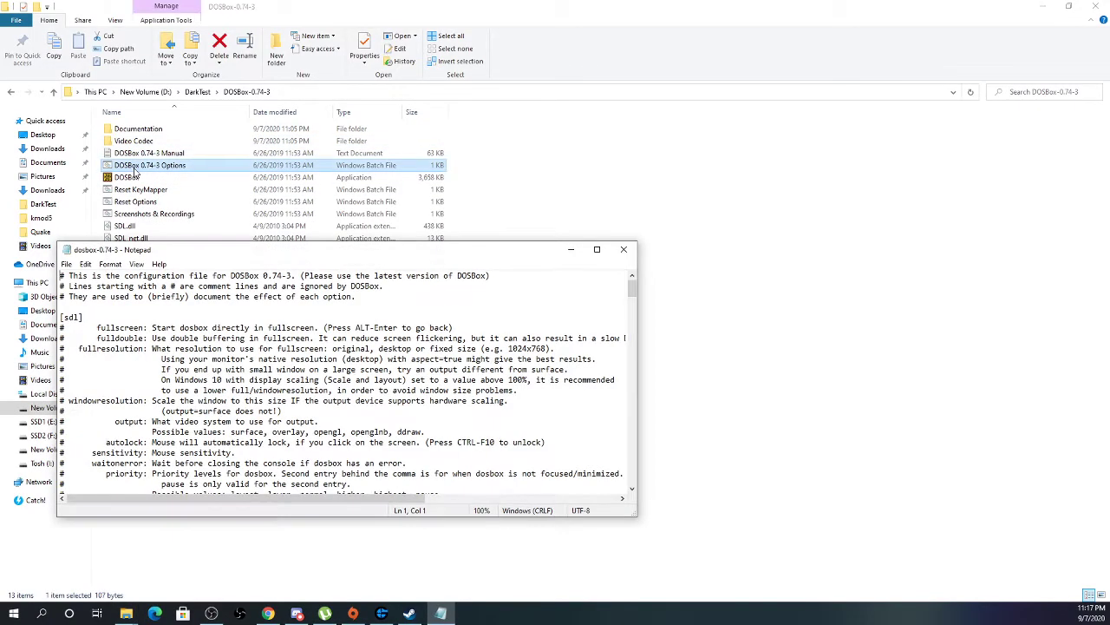
scroll(down, 3)
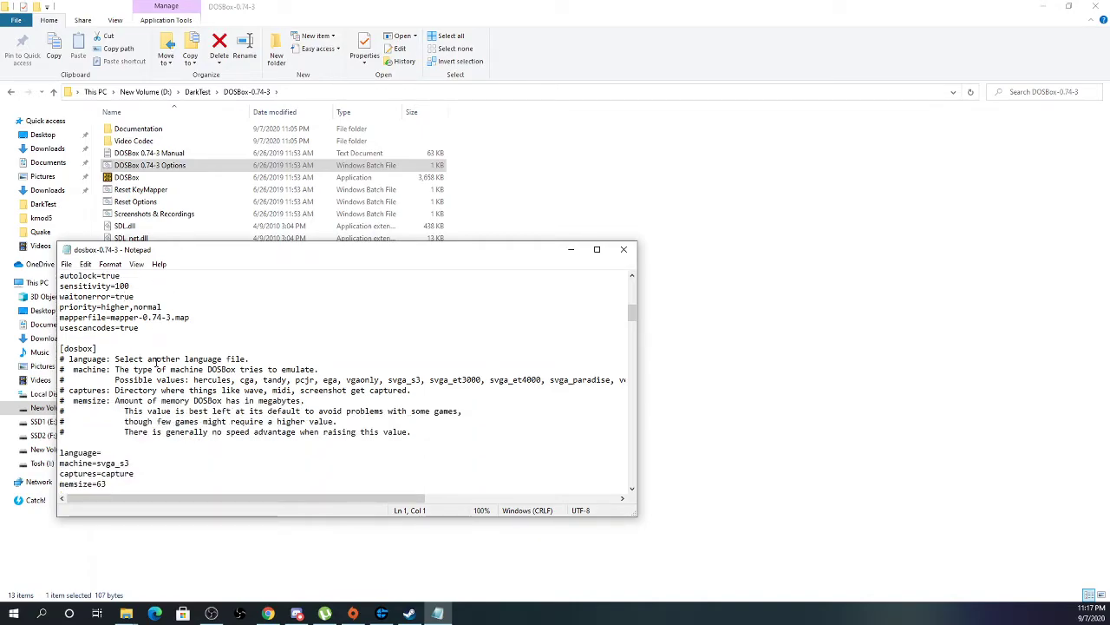
scroll(down, 3)
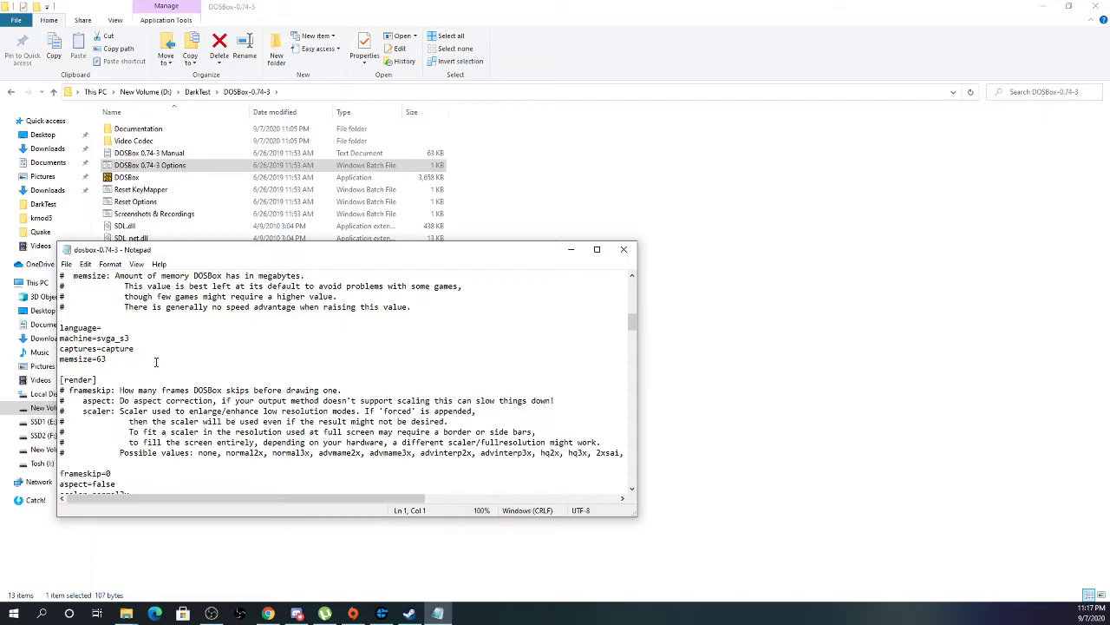
scroll(down, 3)
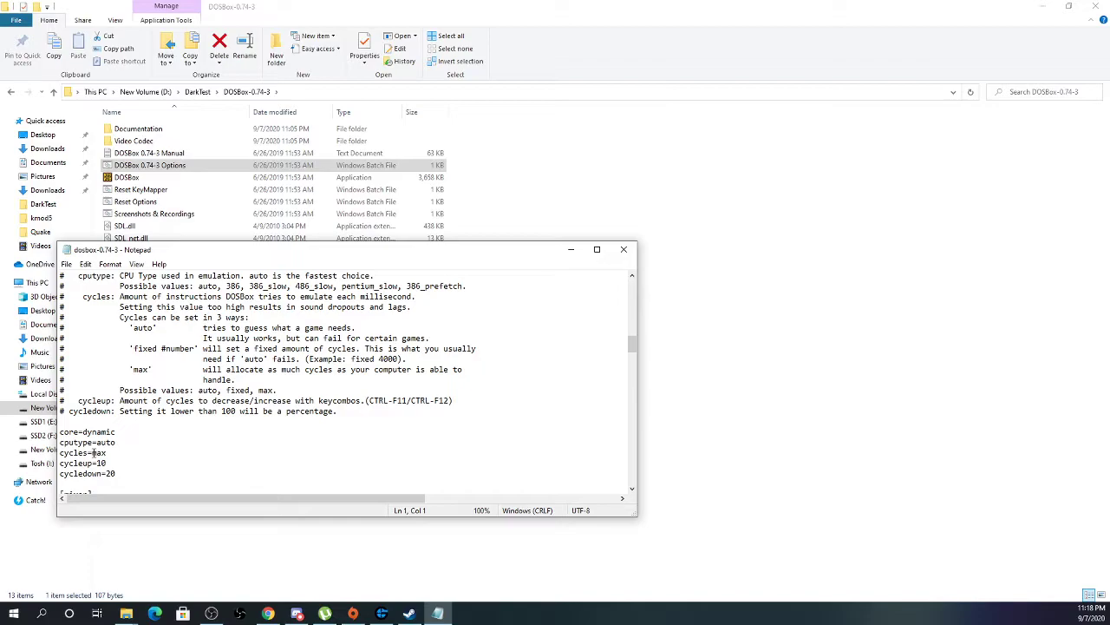
scroll(down, 3)
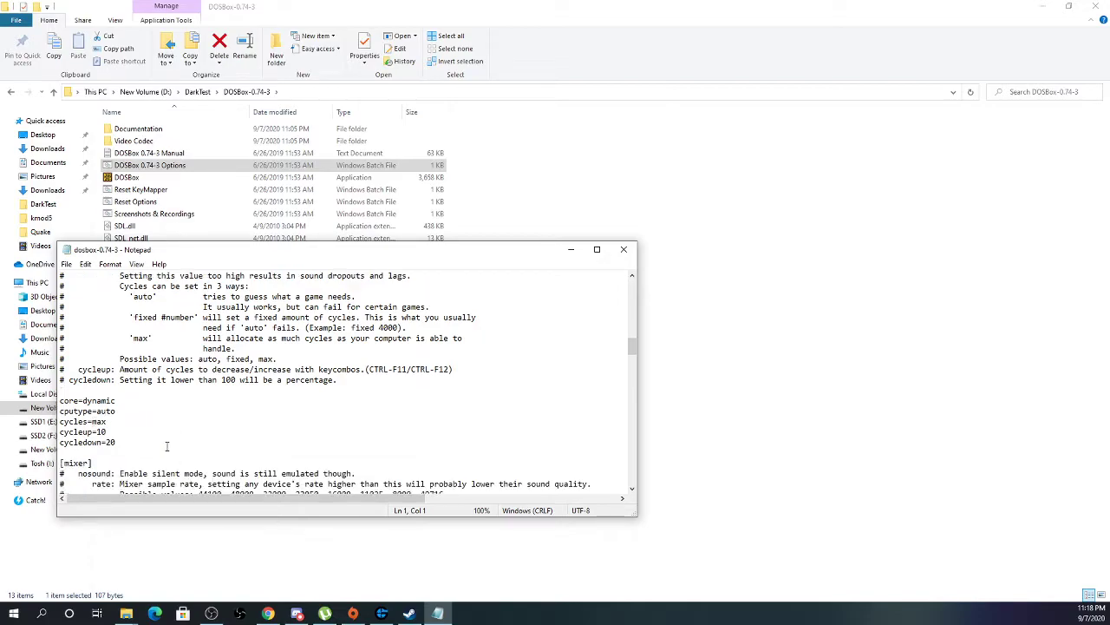
scroll(down, 3)
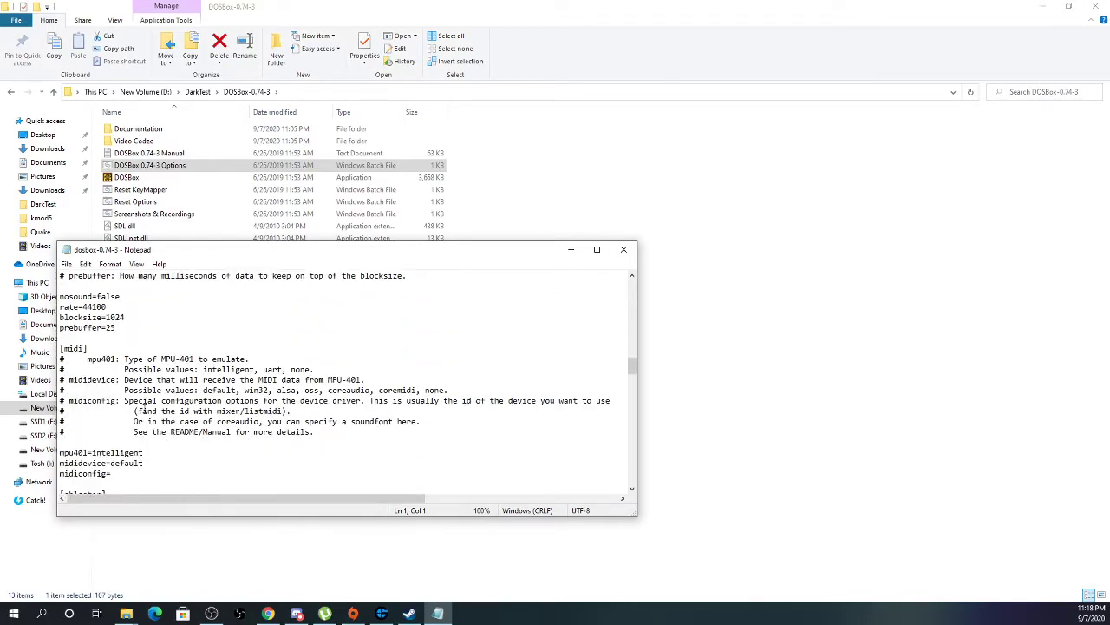
scroll(down, 3)
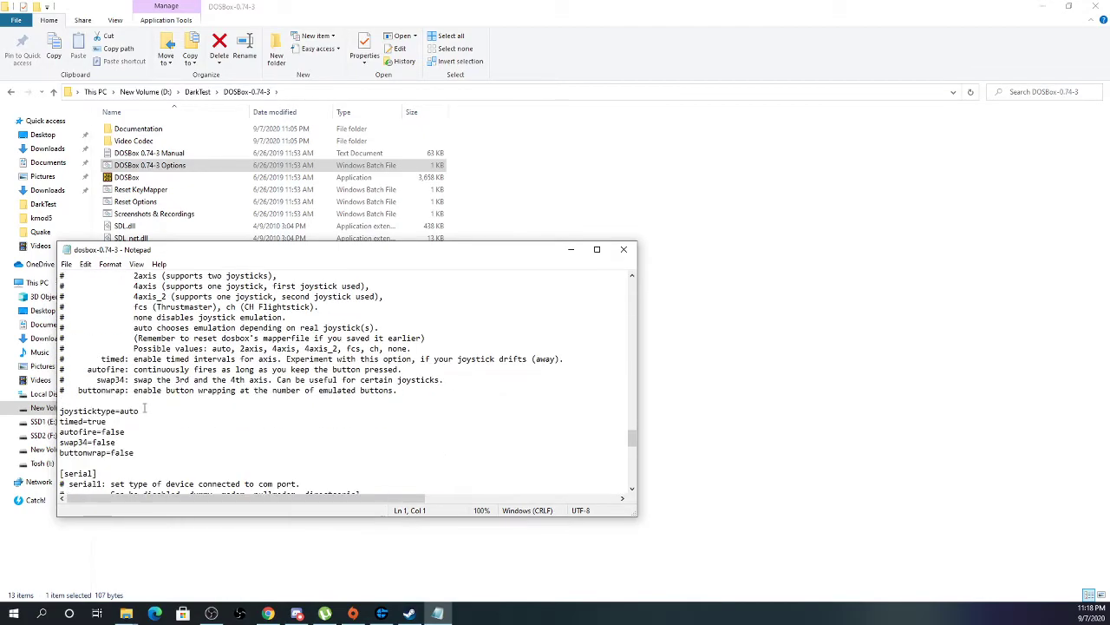
scroll(down, 3)
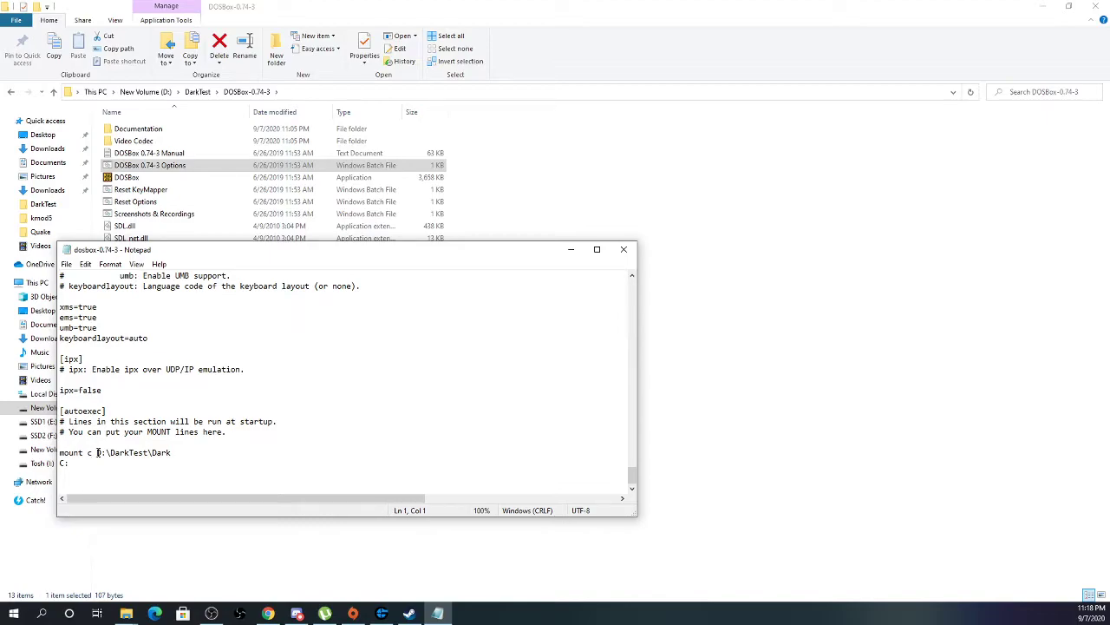
- Make autoexec switch to C: after mounting D:\DarkTest\Dark, then save and close
drag(103, 452, 172, 452)
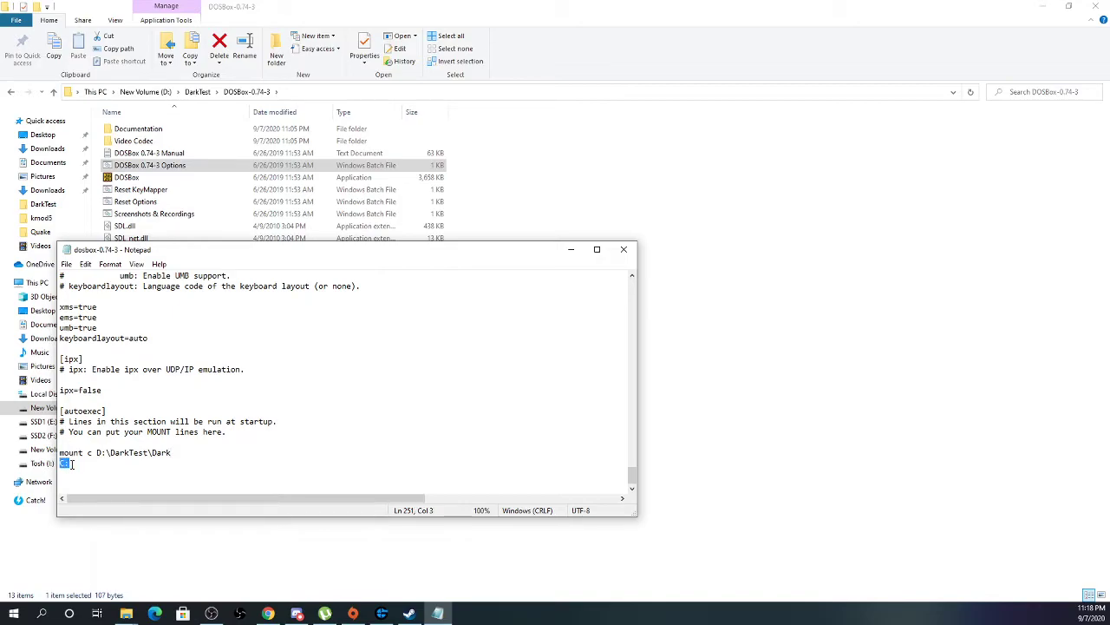
text(C:)
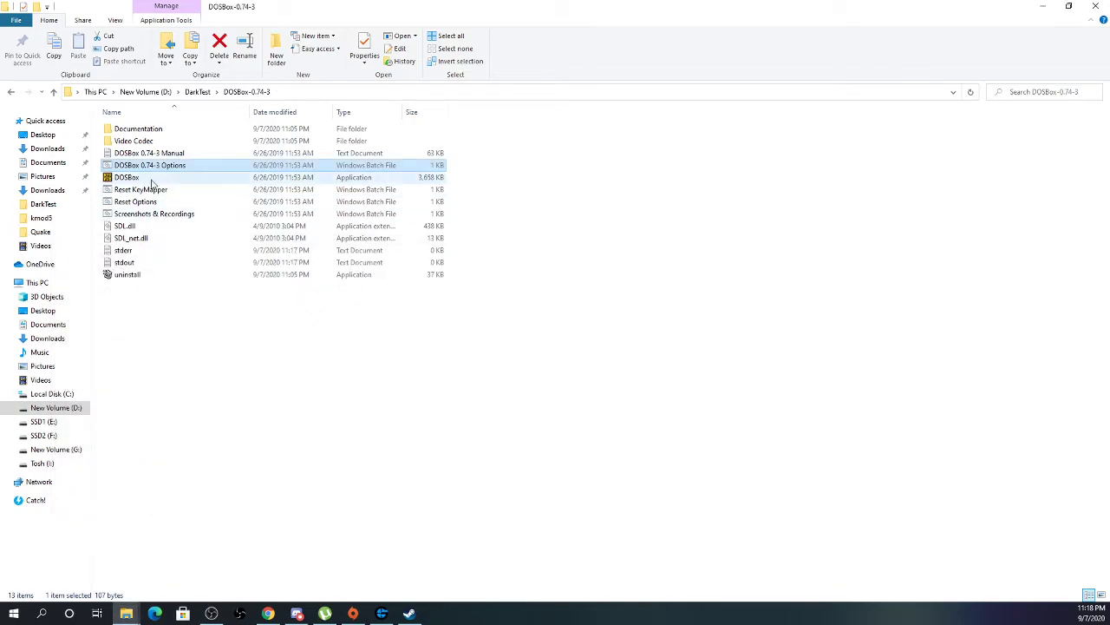
double_click(125, 177)
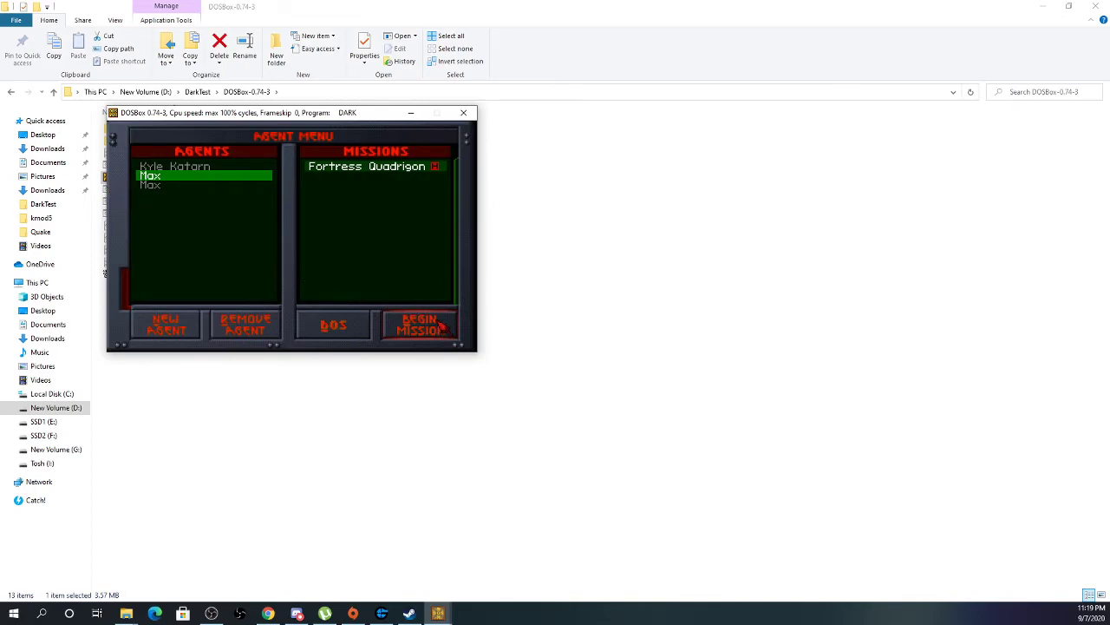
- Begin the Fortress Quadrigon mission past the briefing, then quit Dark Forces to DOS
click(419, 323)
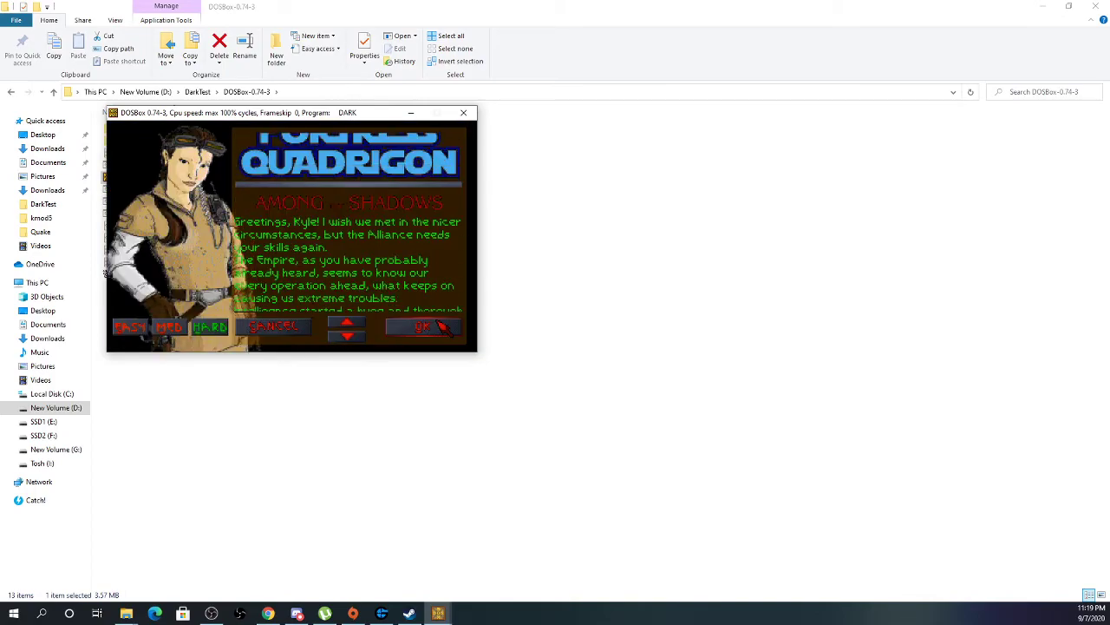
click(422, 327)
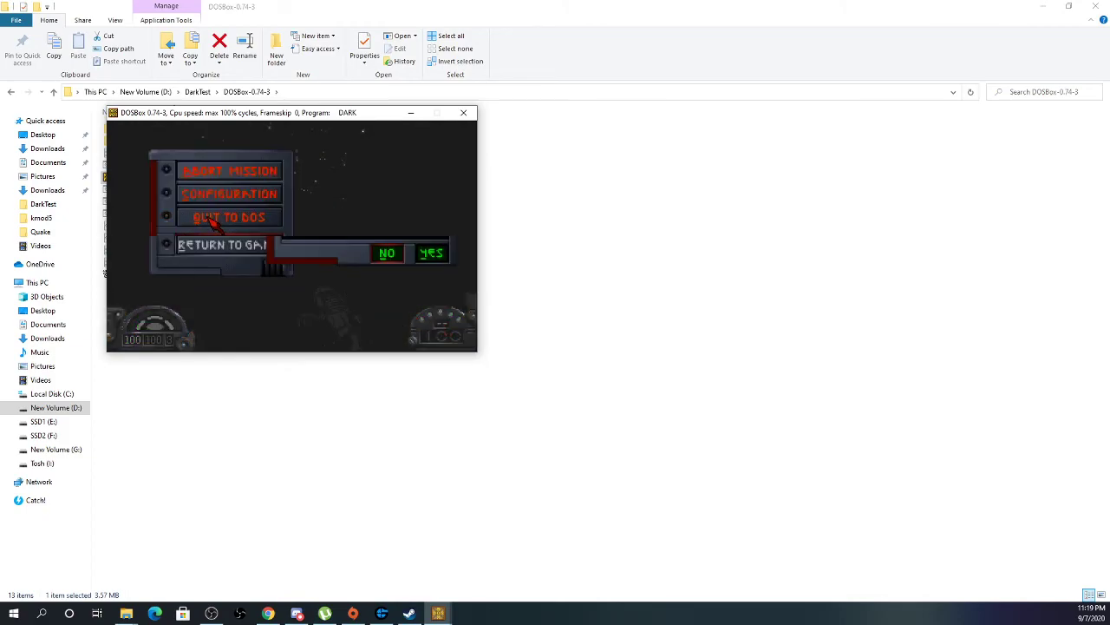
click(431, 253)
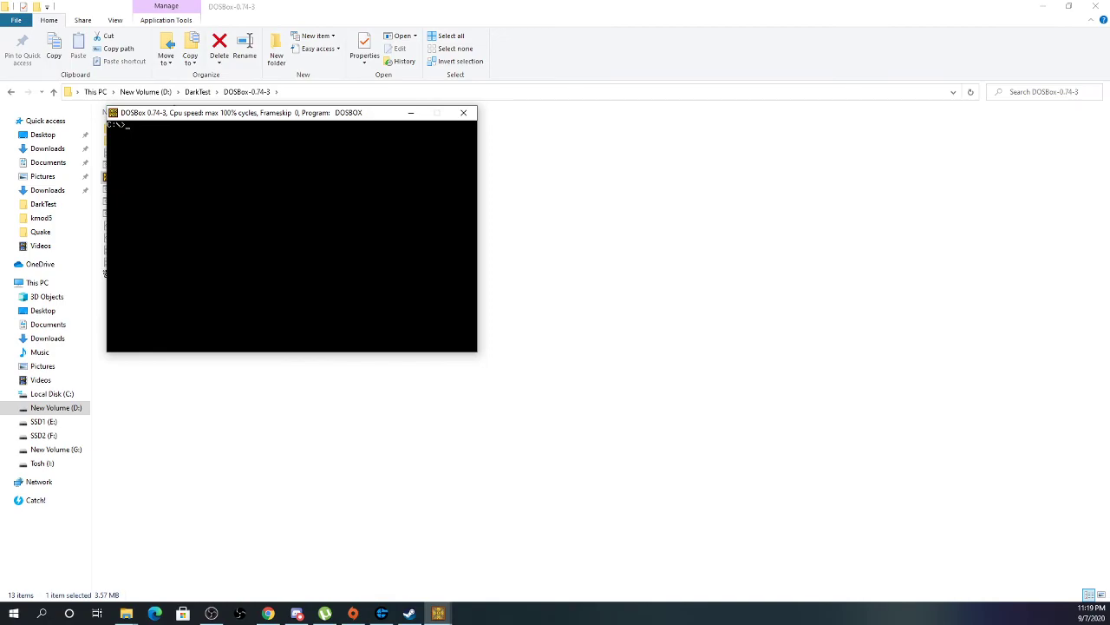